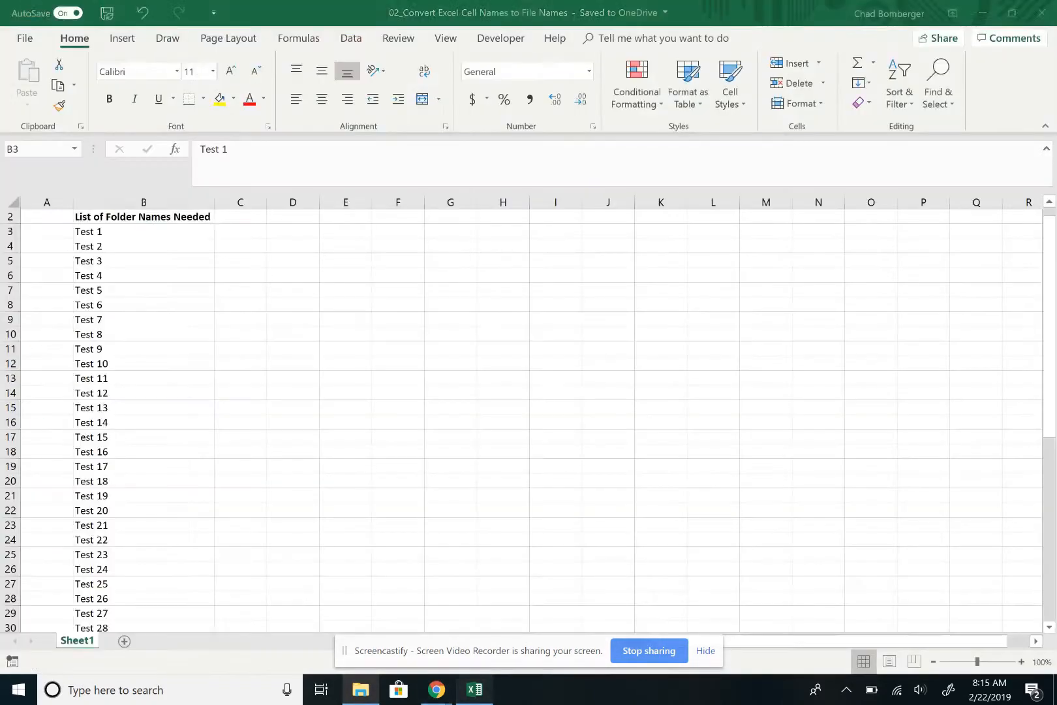
Step: Show the Developer ribbon tools beside the Test 1 folder-name list
left_click(500, 38)
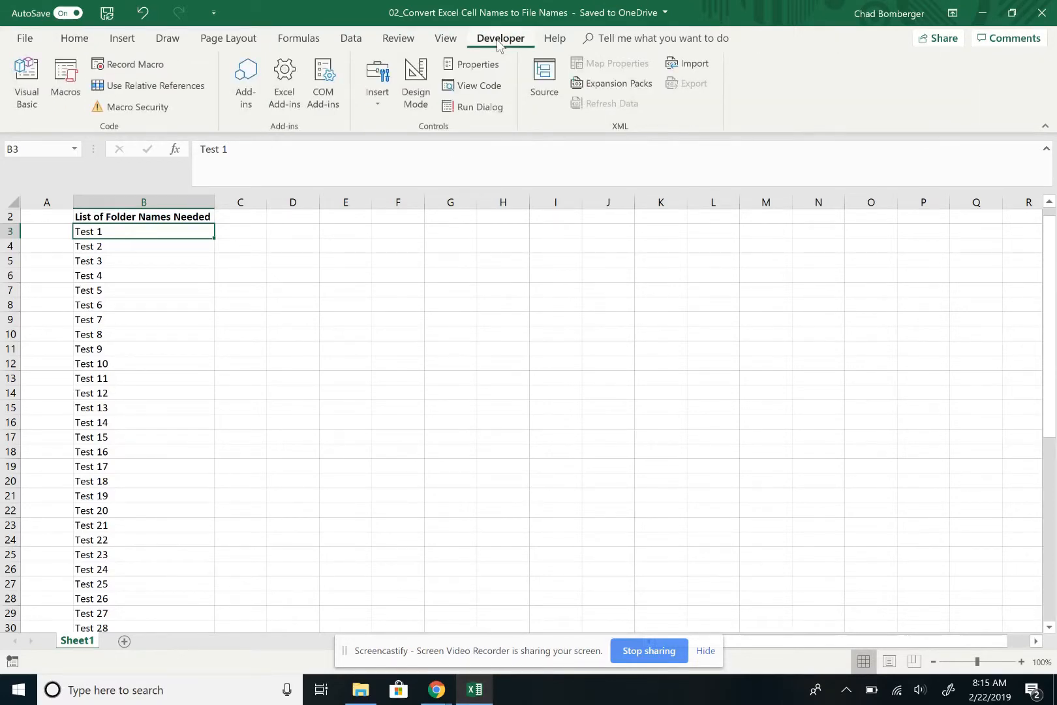
Step: Launch the Visual Basic editor and begin Sub CreateFolders() on Sheet1
left_click(26, 82)
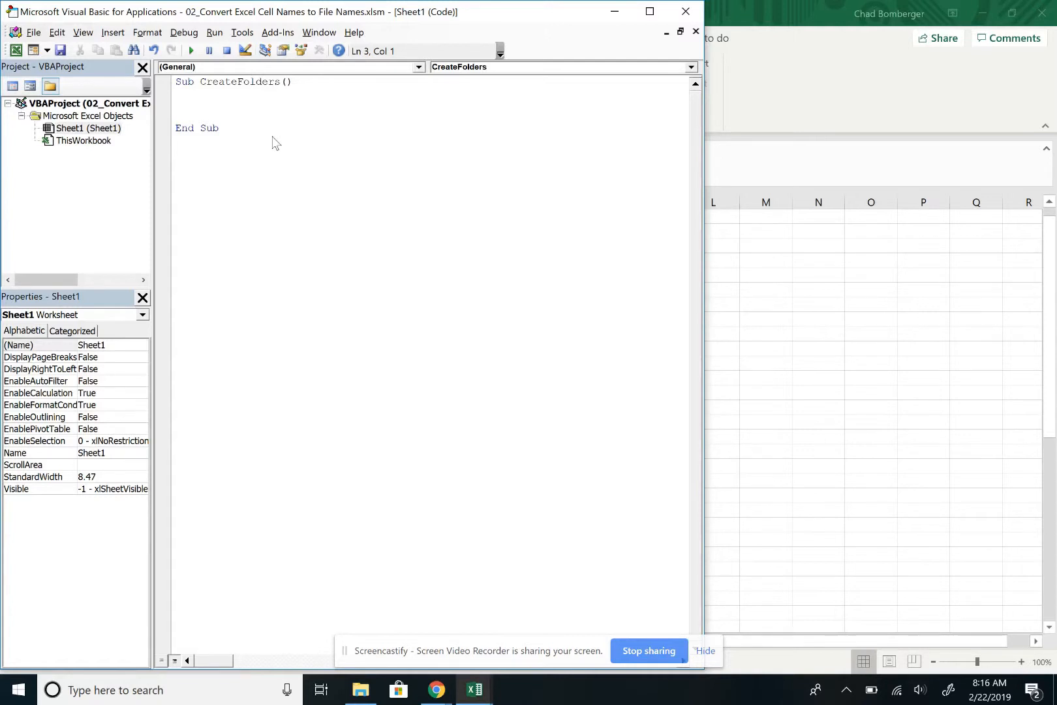
type("s\\YouTube\\Excel\\02_Convert Excel Cell Names to Files Names\\Test\\\"")
type("Set rng = Range(\"B3:B52")
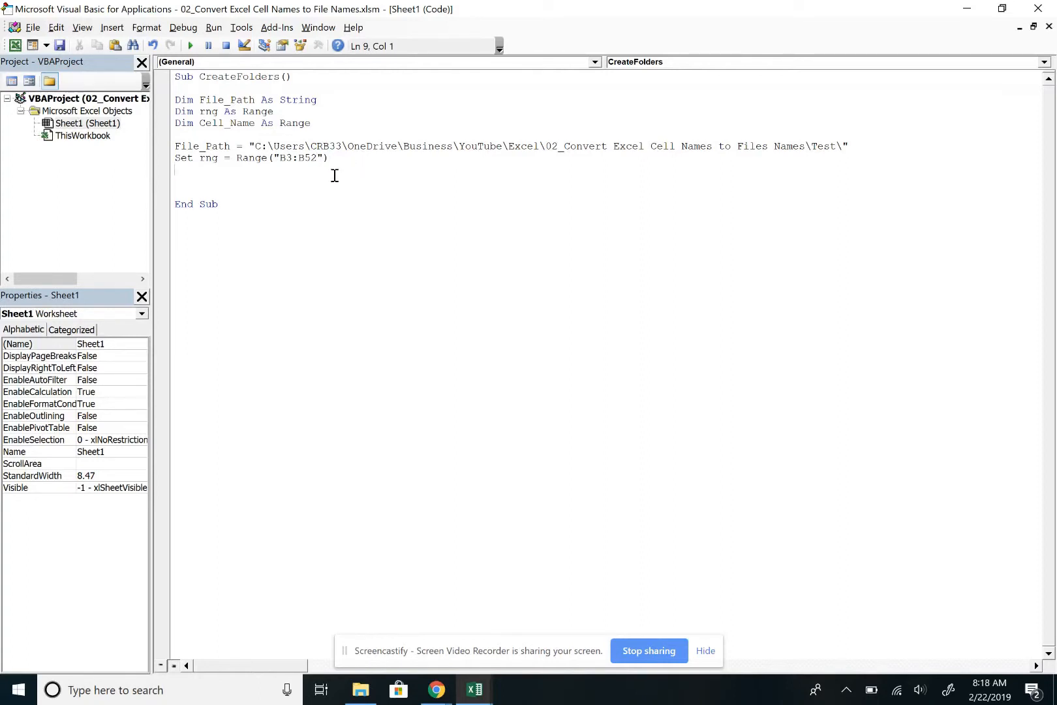
Step: Start the For Each Cell_Name In rng loop line below the B3:B52 assignment
type("Fo")
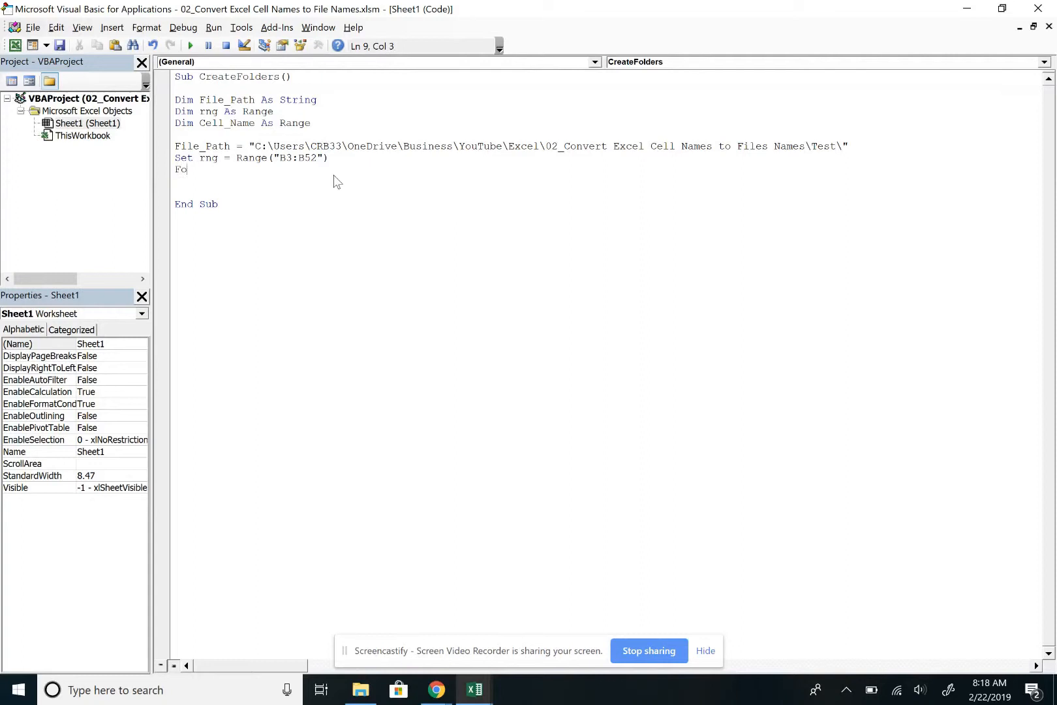